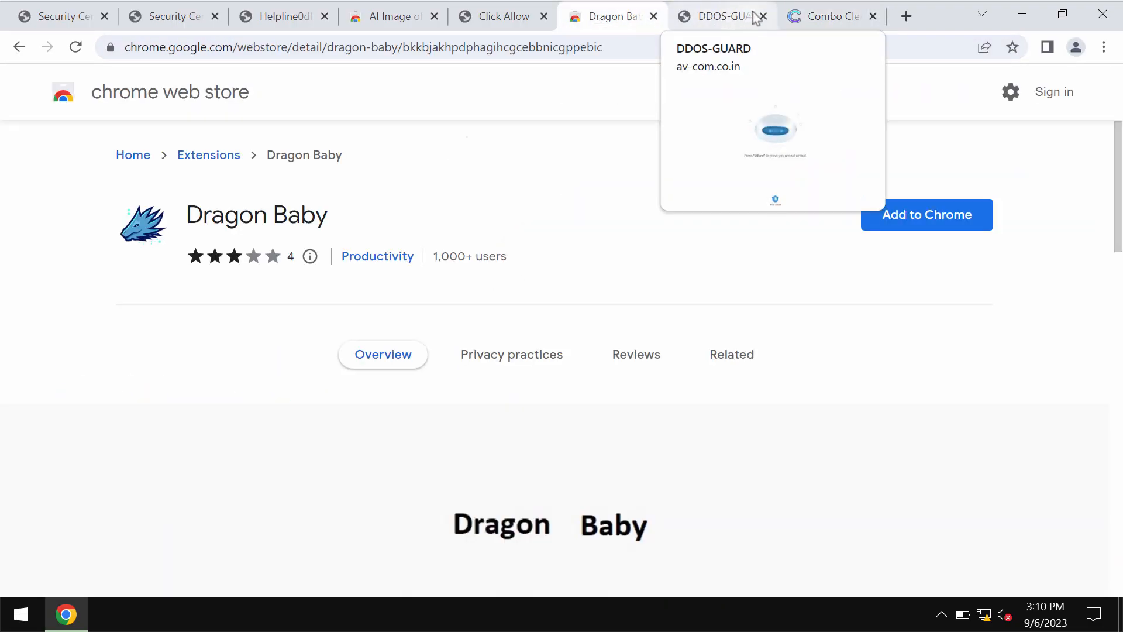
# Step: Close the DDOS-GUARD tab and install the Dragon Baby extension from its store page
pyautogui.click(763, 15)
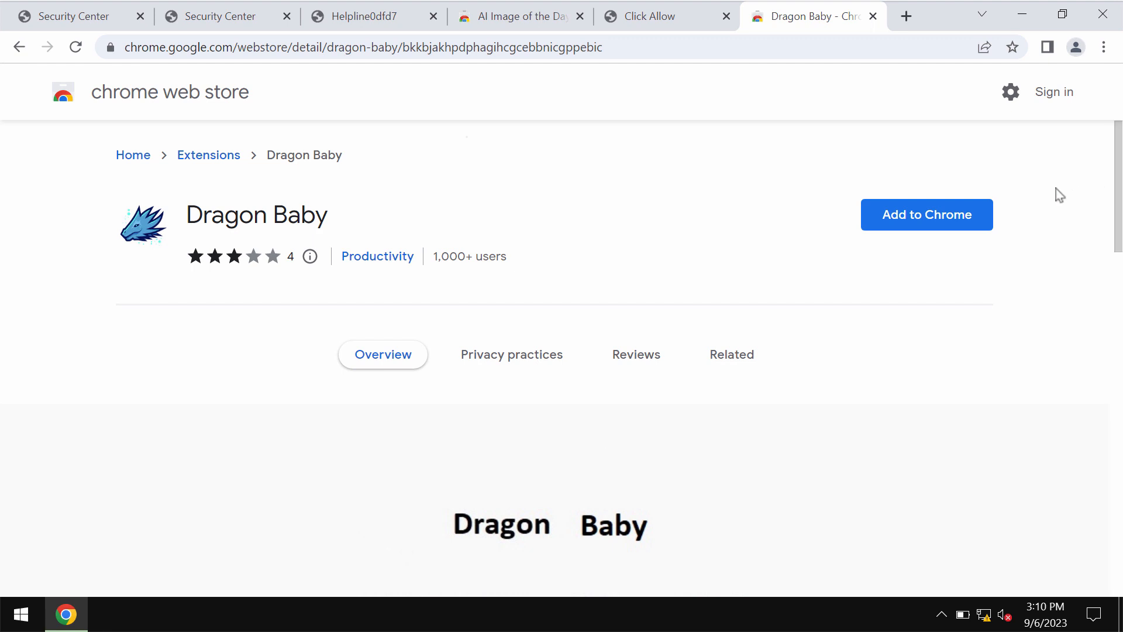
pyautogui.moveTo(1062, 257)
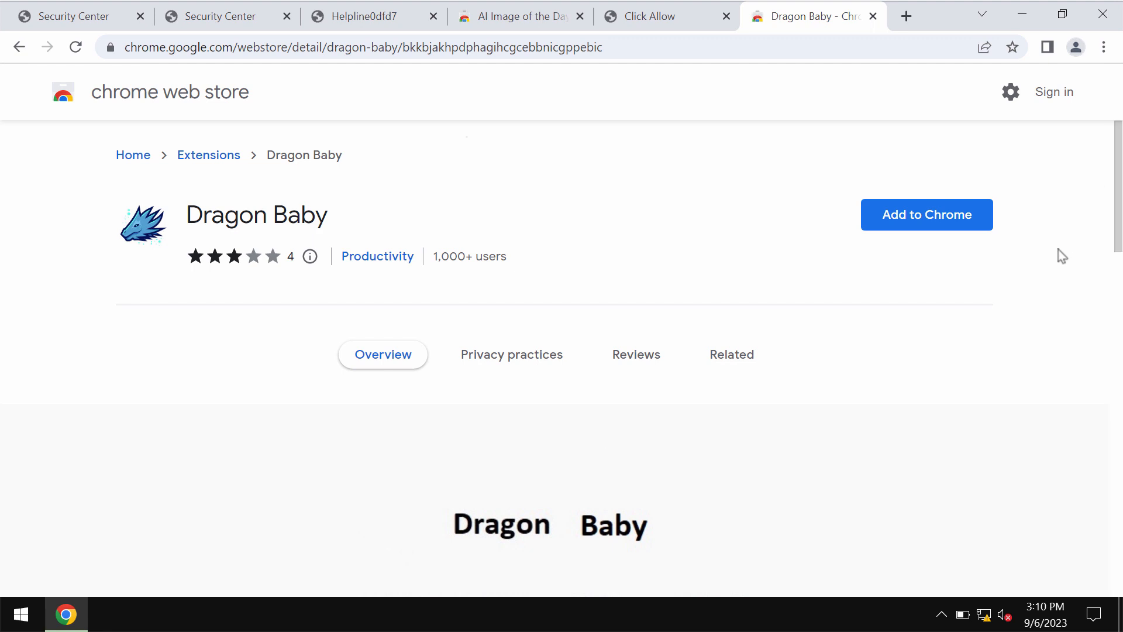
pyautogui.click(927, 214)
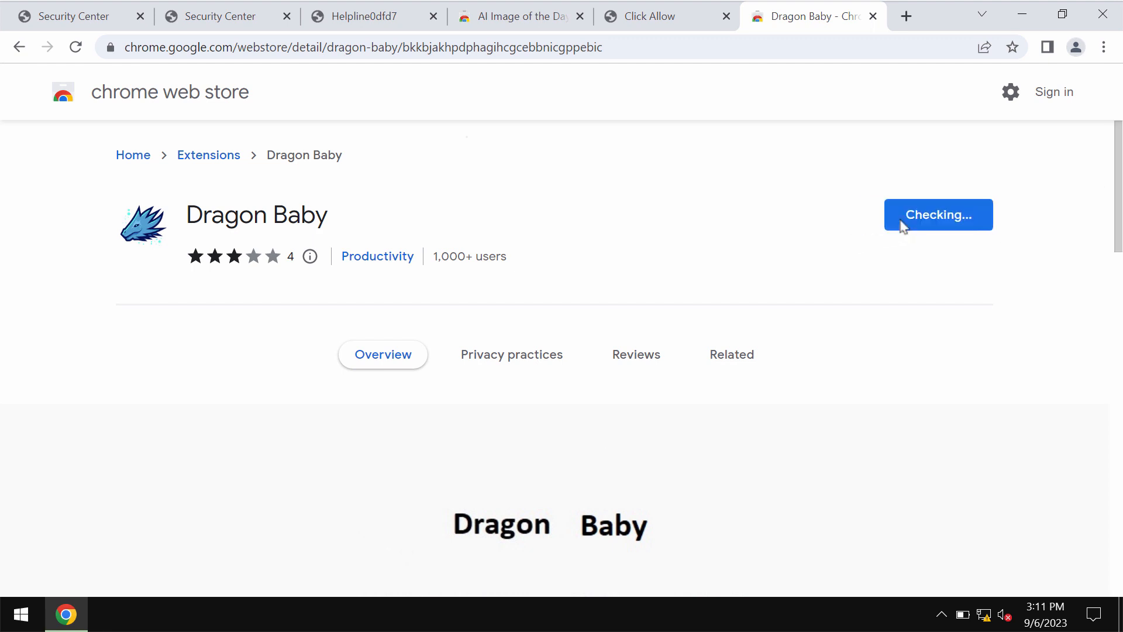
pyautogui.moveTo(596, 234)
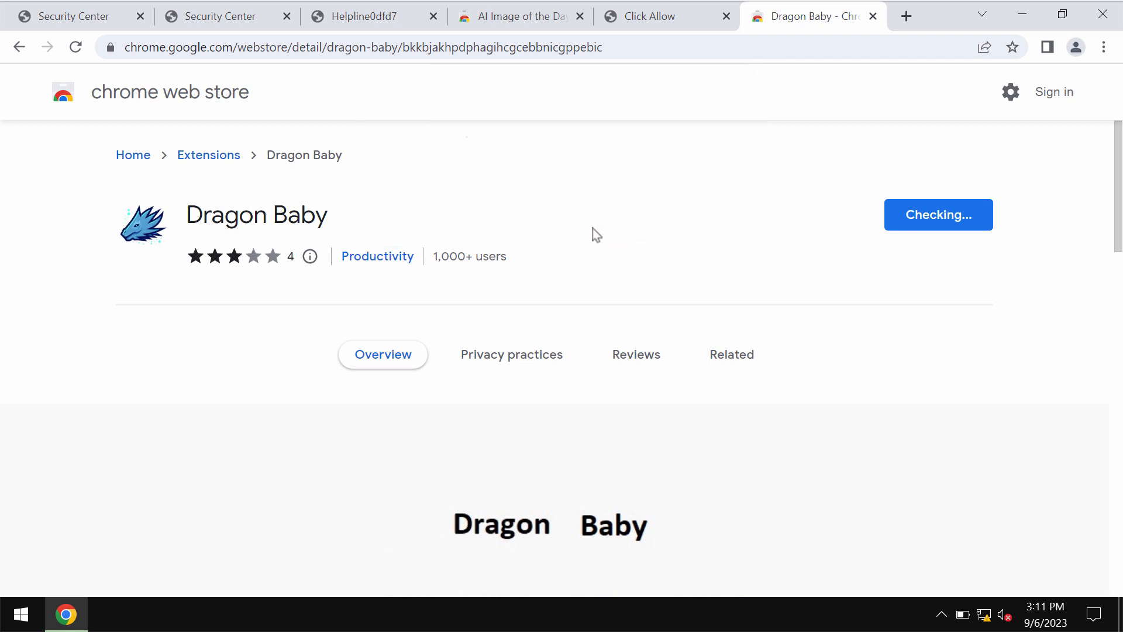
pyautogui.click(937, 214)
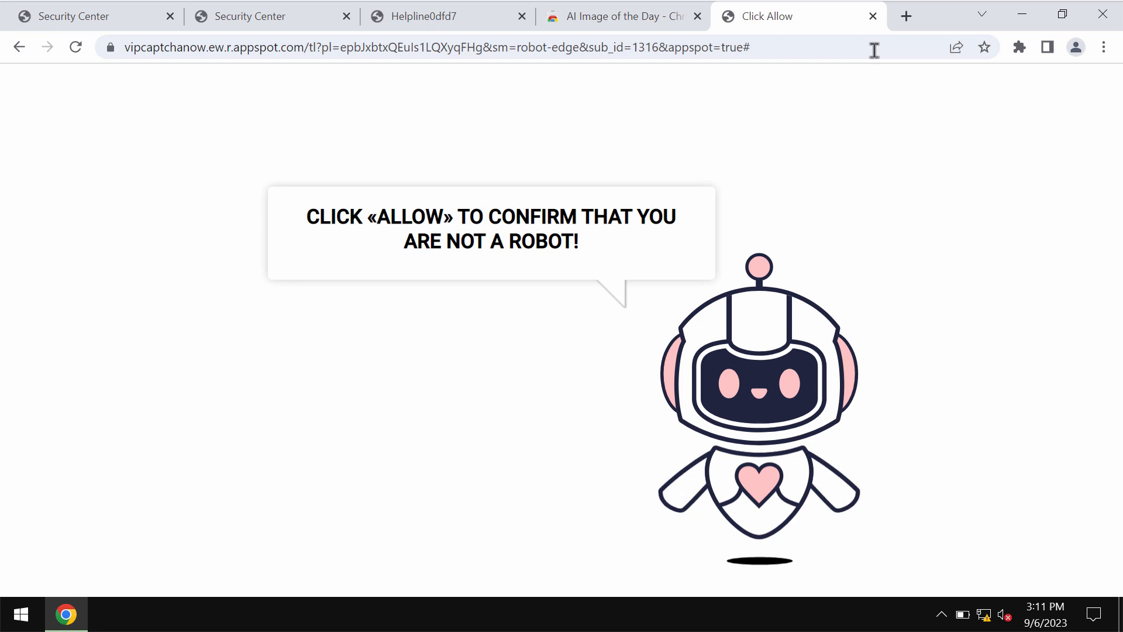
# Step: From a new tab reach Chrome's Extensions page and remove the Apps and Dragon Baby extensions
pyautogui.click(905, 15)
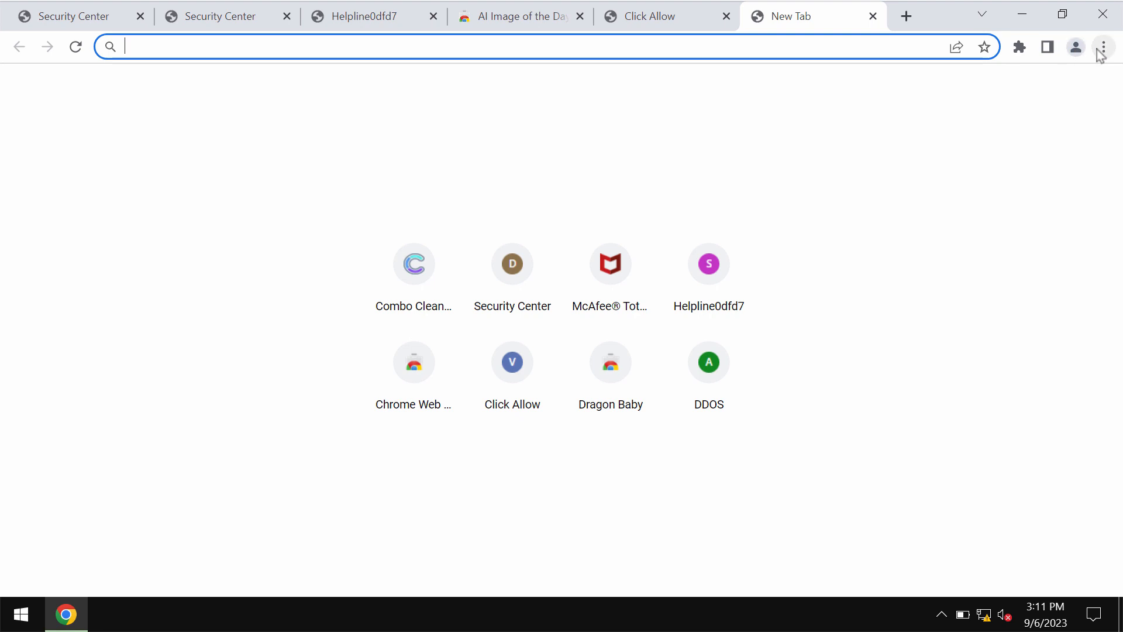
pyautogui.click(1104, 47)
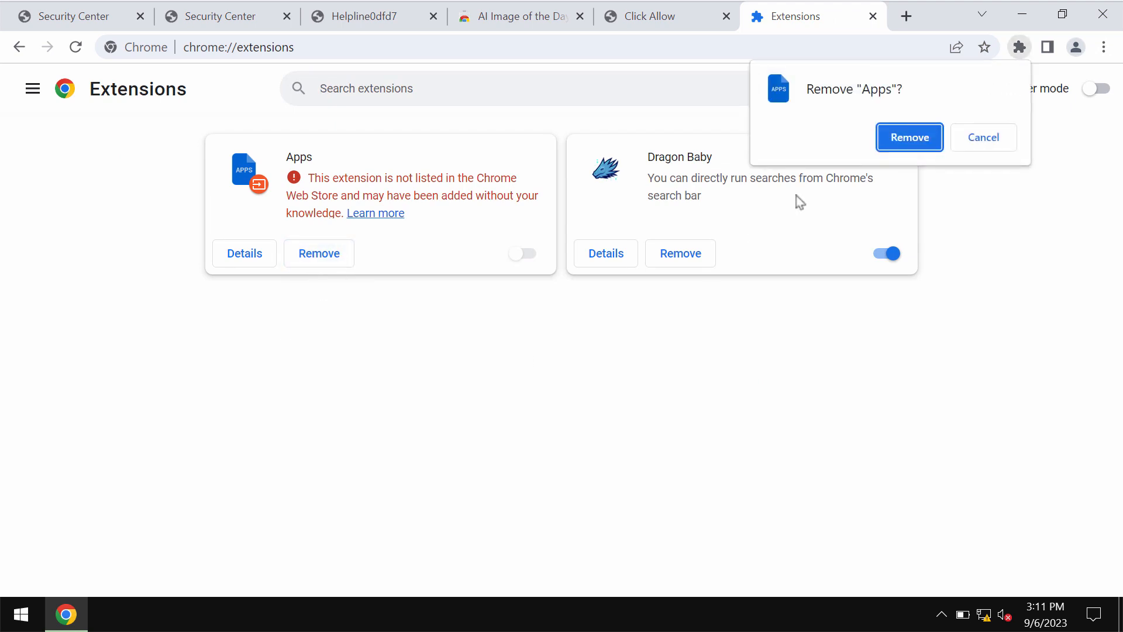
pyautogui.click(909, 136)
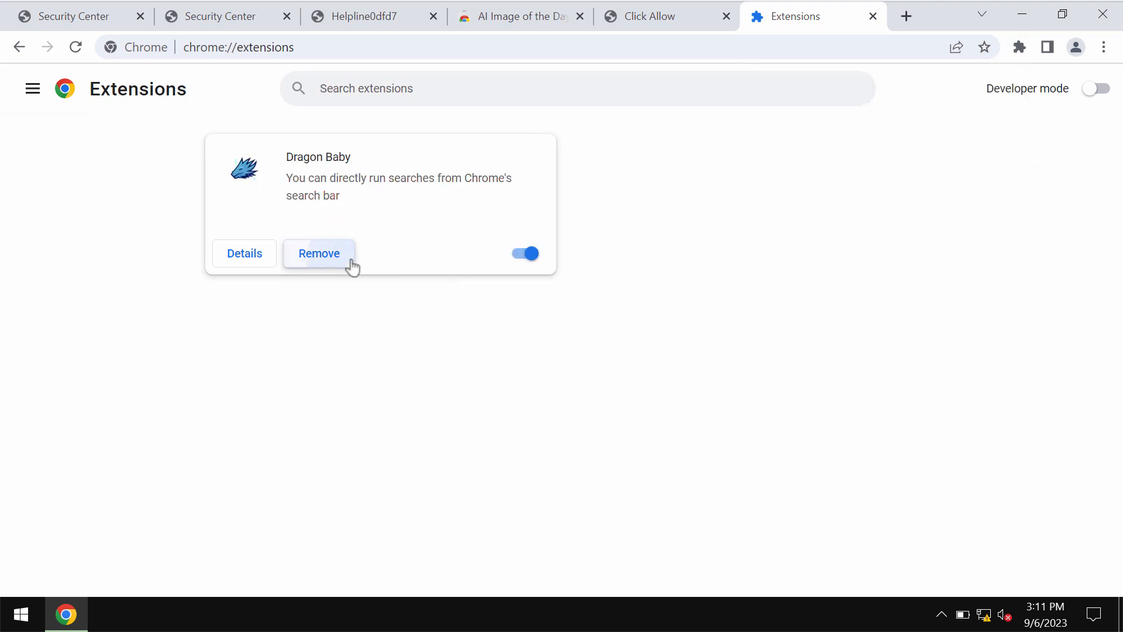
pyautogui.click(318, 253)
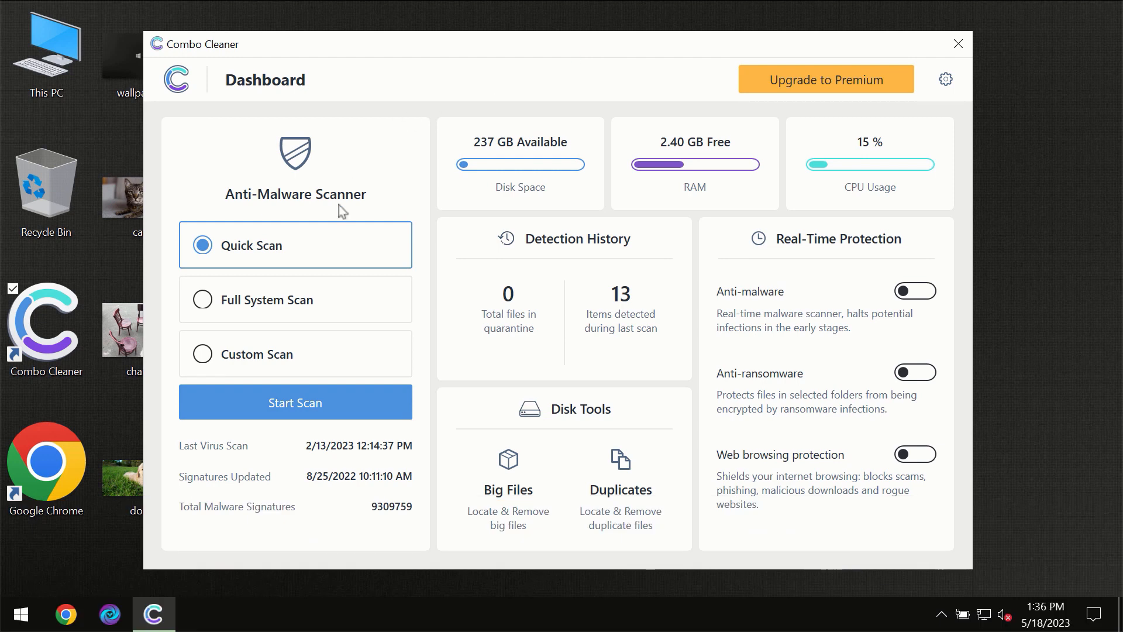
pyautogui.moveTo(286, 262)
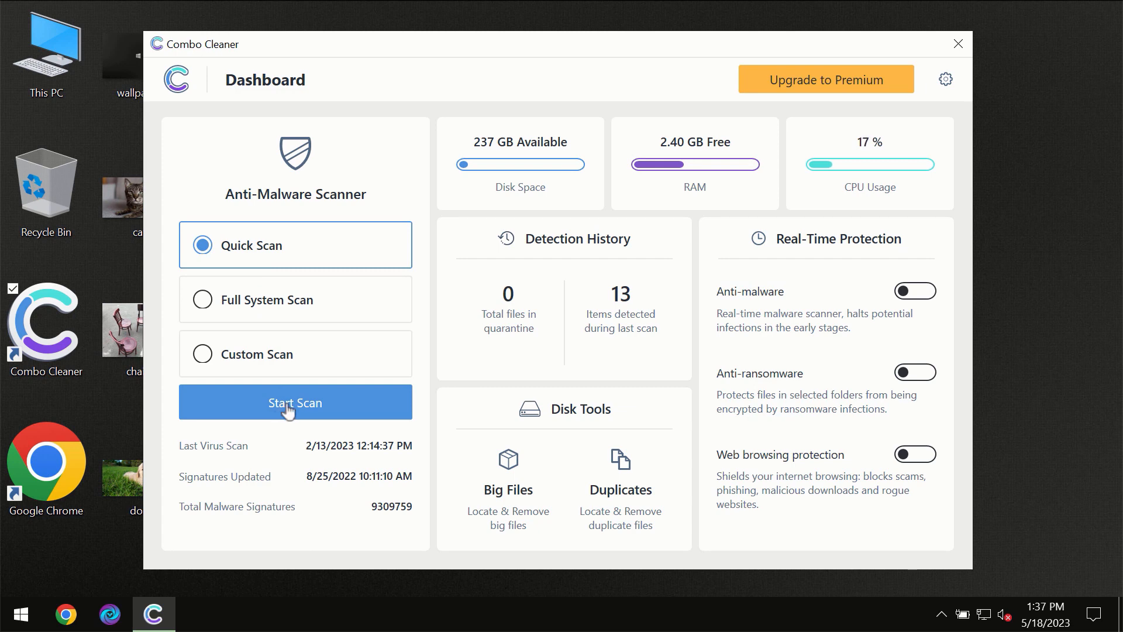
# Step: Start a Quick Scan from the Combo Cleaner dashboard
pyautogui.click(295, 401)
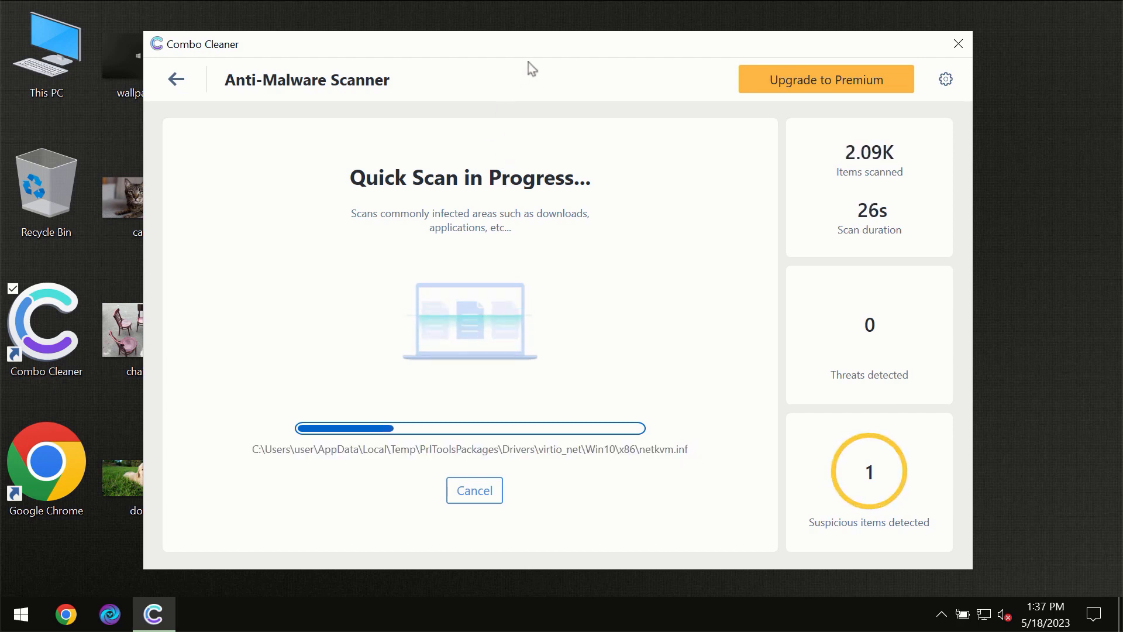
pyautogui.moveTo(554, 58)
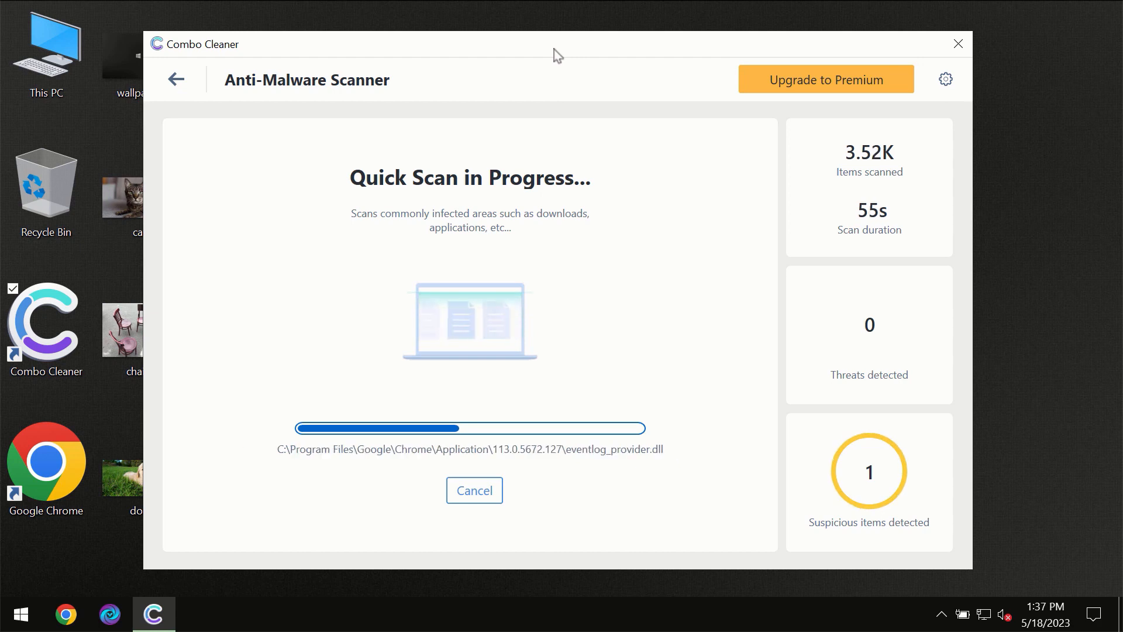
pyautogui.moveTo(841, 52)
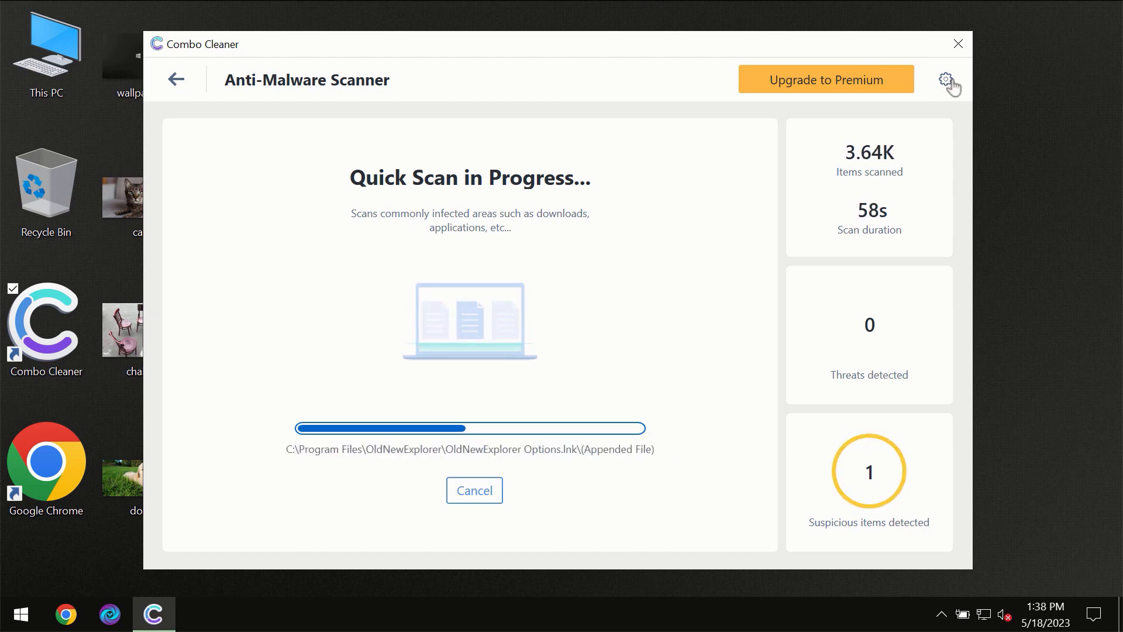
# Step: Visit the General and Anti-Ransomware settings, then return to the dashboard
pyautogui.click(945, 78)
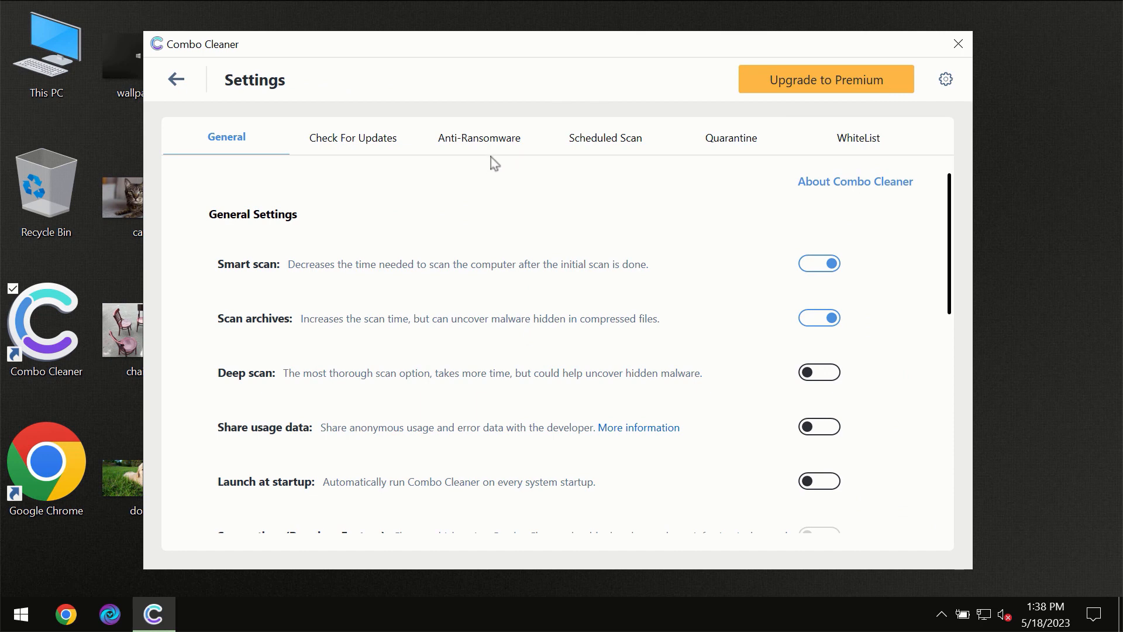
pyautogui.moveTo(473, 151)
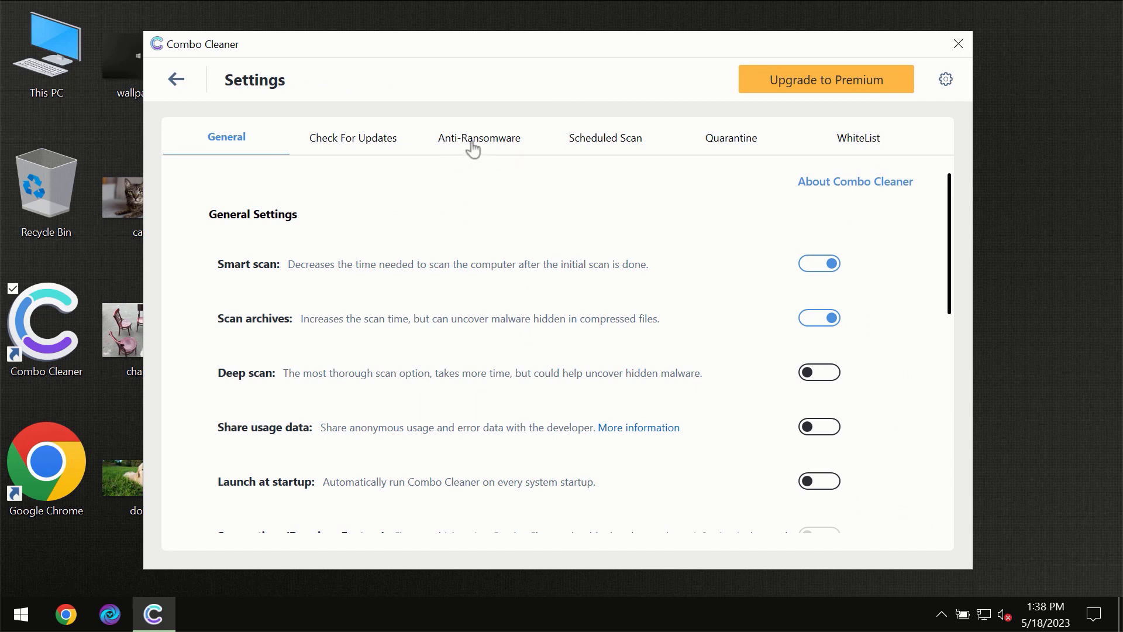
pyautogui.click(479, 138)
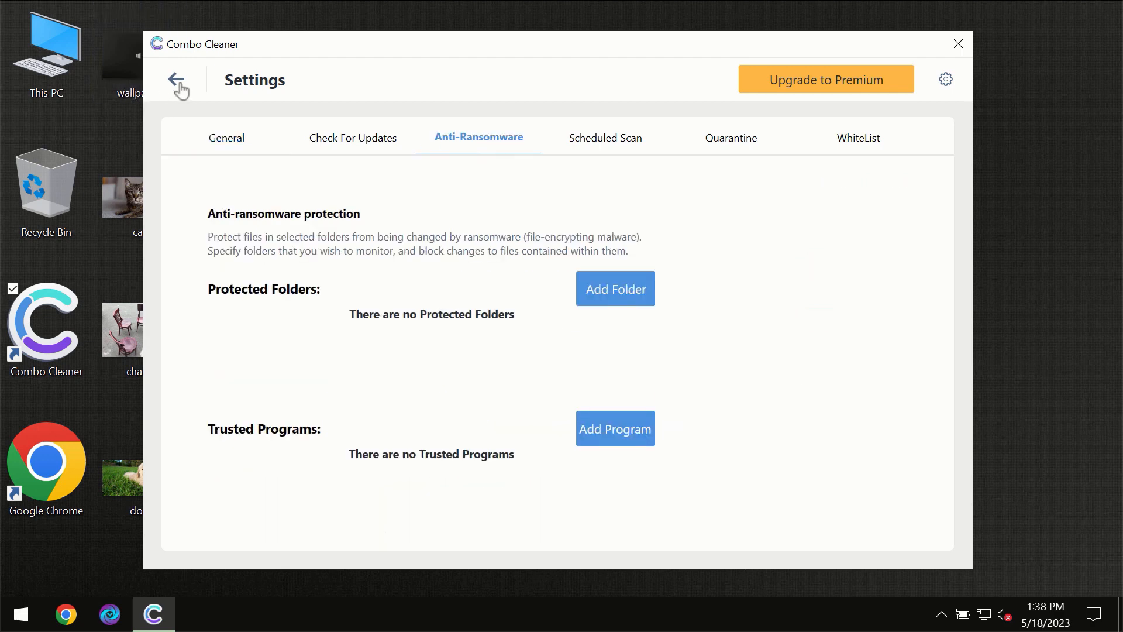
pyautogui.click(178, 80)
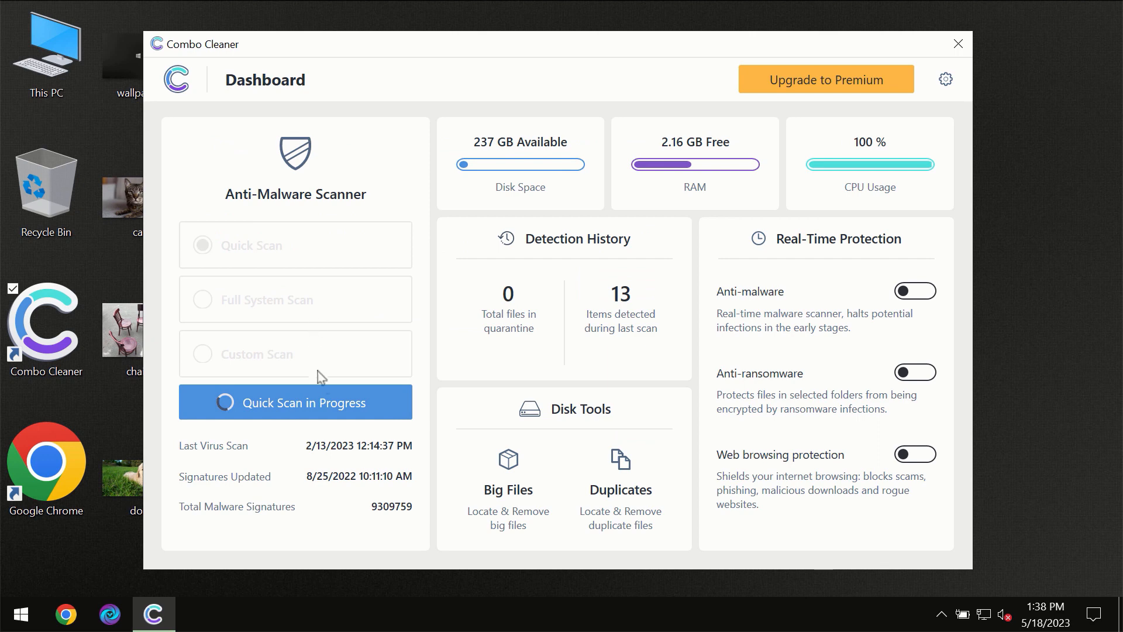
# Step: Watch the quick scan finish with one spam adware threat, then show the Upgrade to Premium page
pyautogui.click(295, 402)
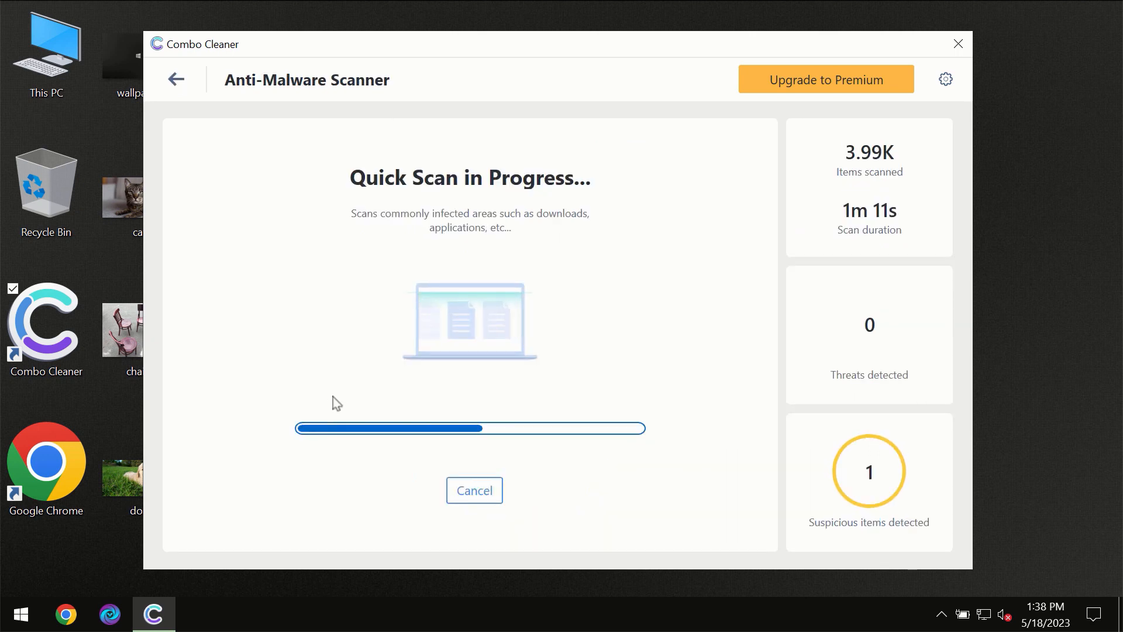
pyautogui.moveTo(554, 232)
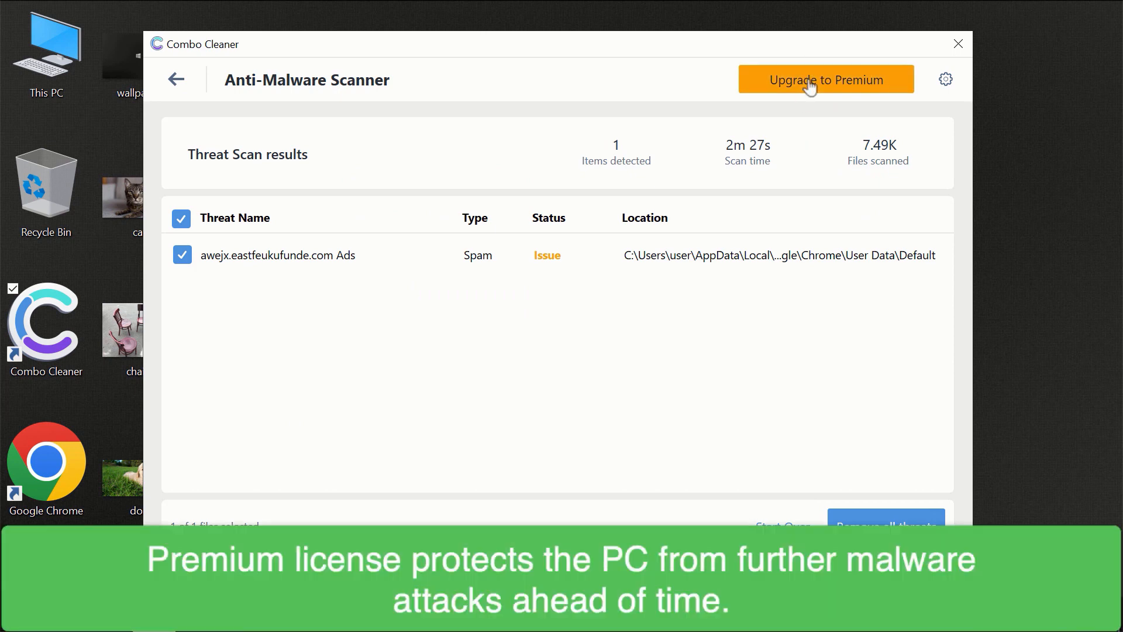
pyautogui.click(825, 80)
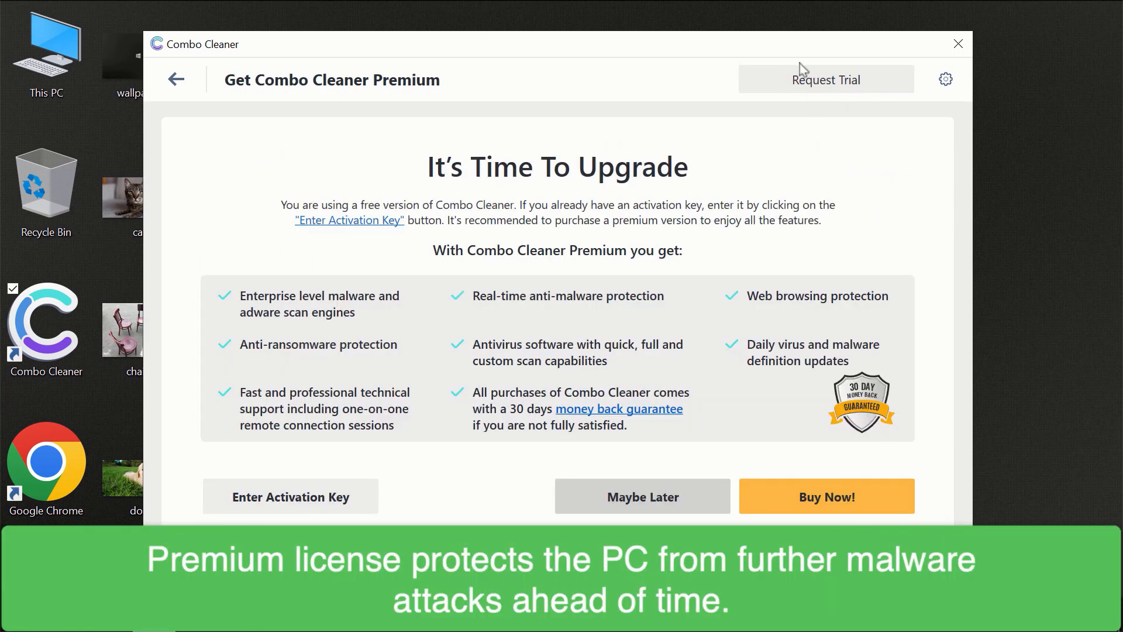